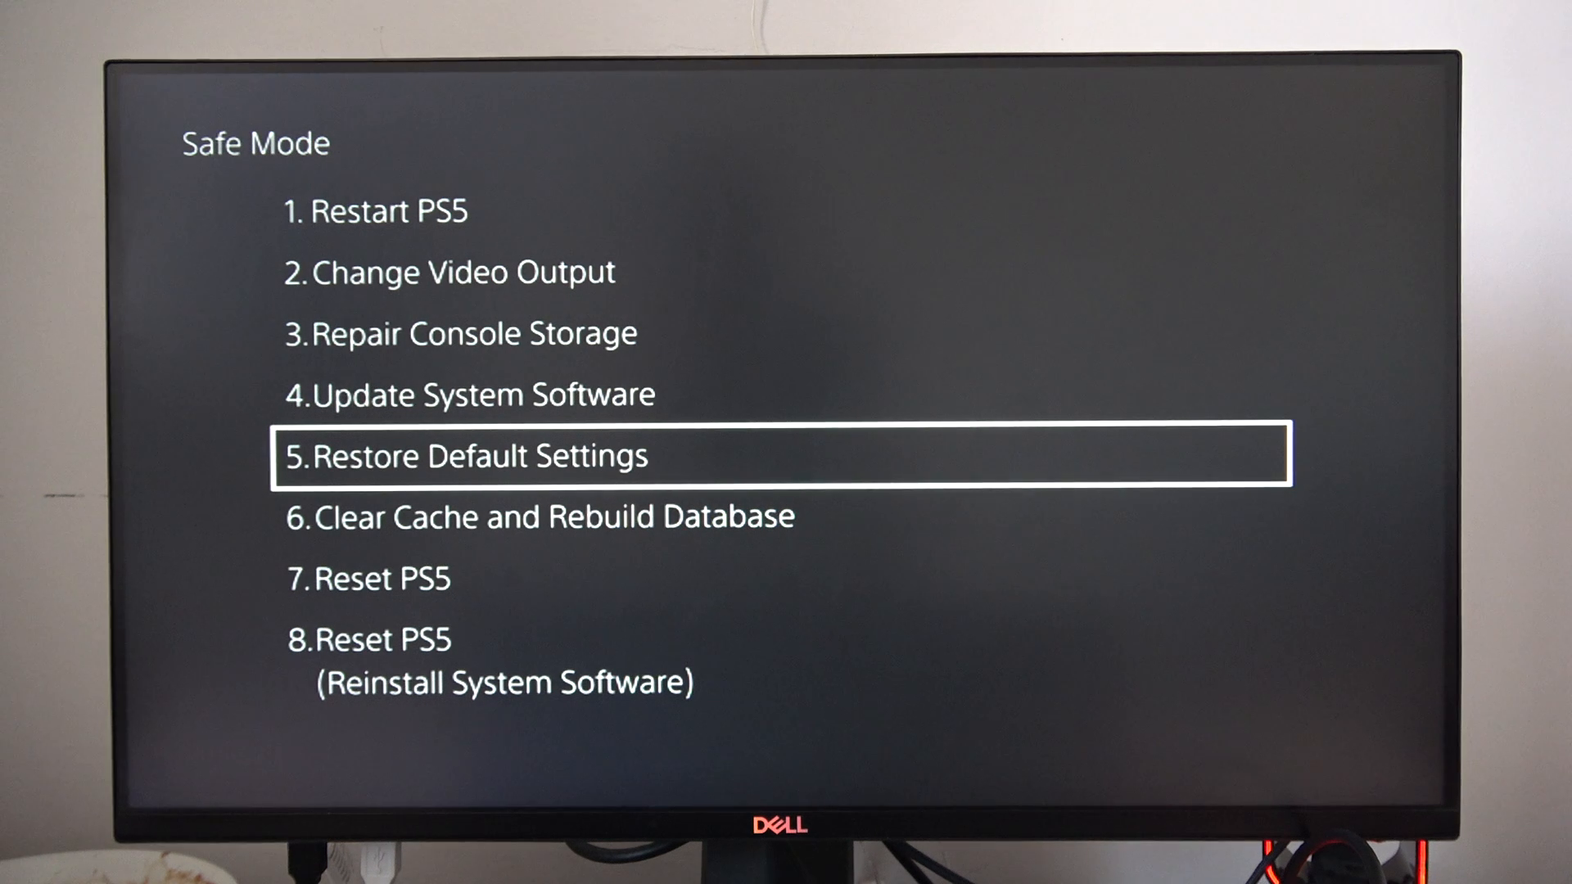
# - Move the Safe Mode menu highlight onto option 2, Change Video Output
pyautogui.scroll(-3)
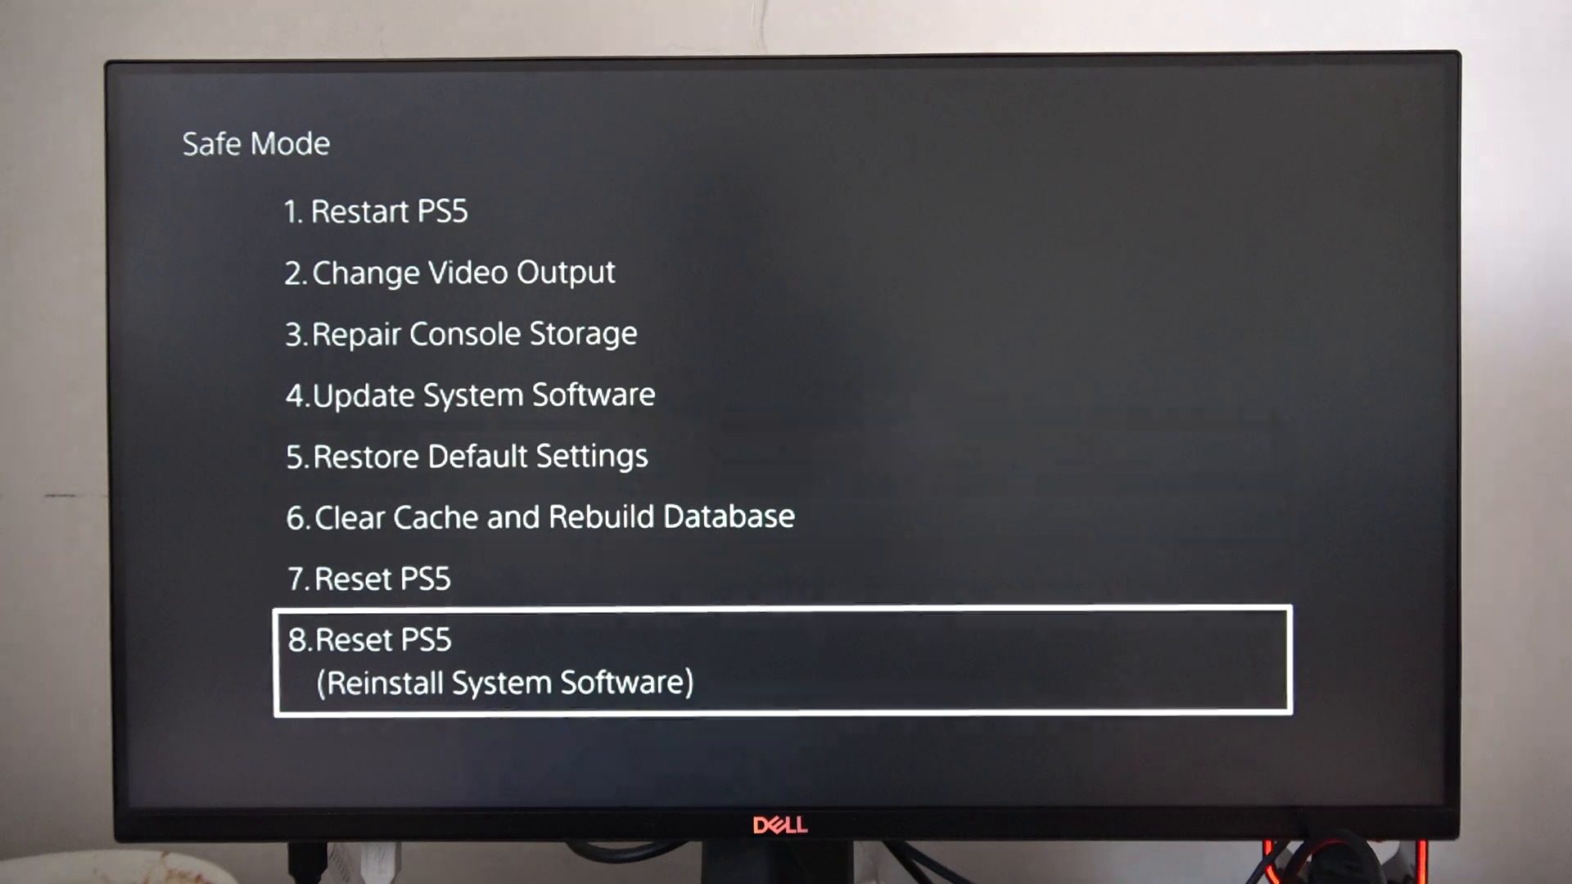
pyautogui.press('up')
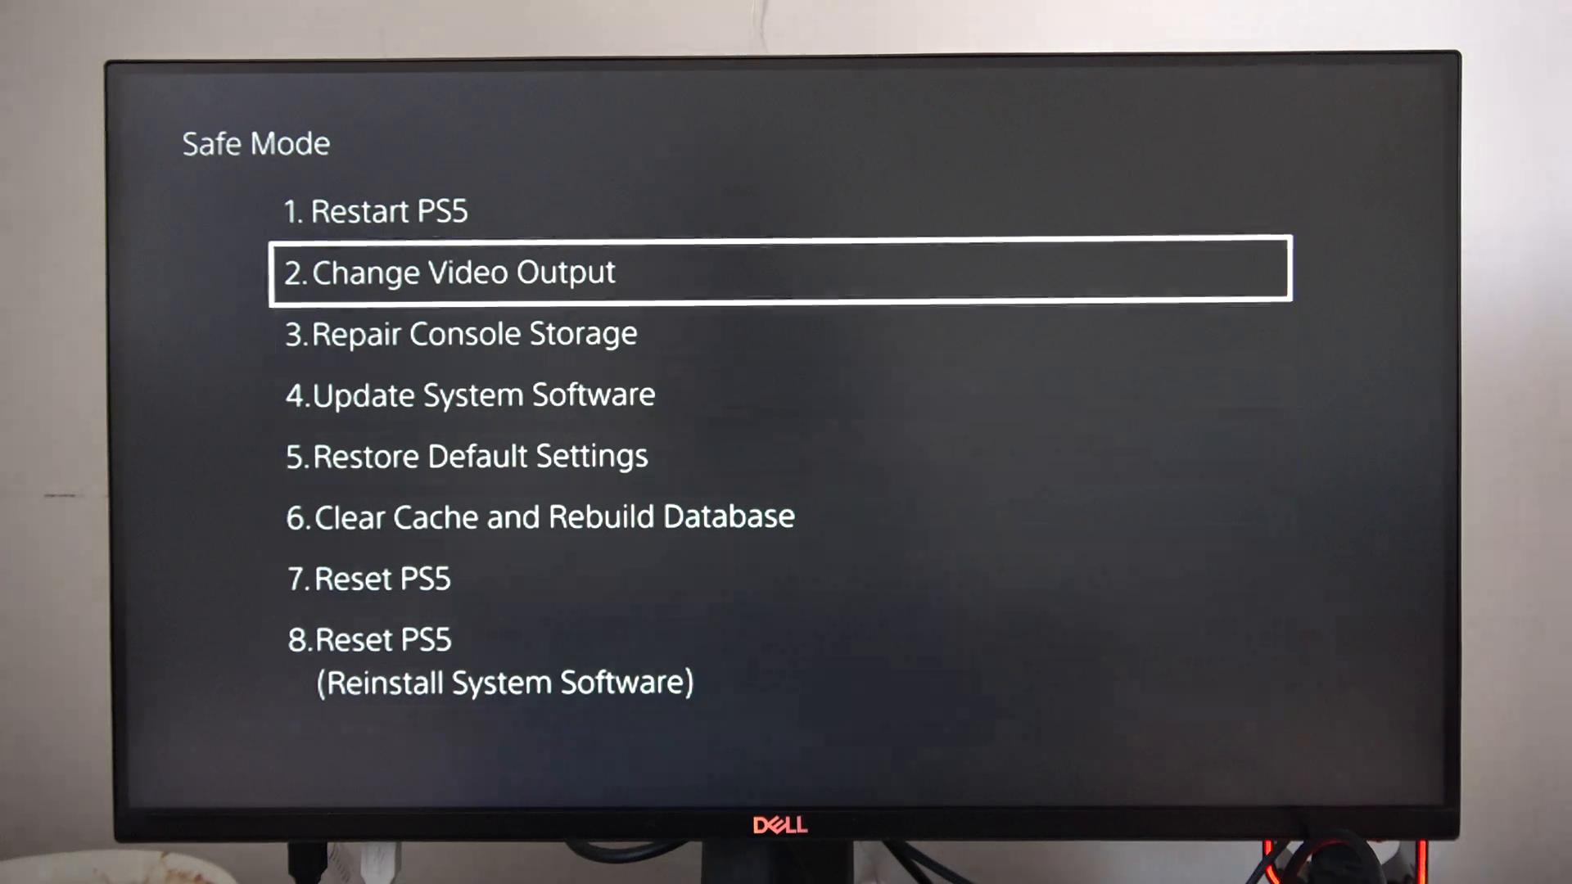